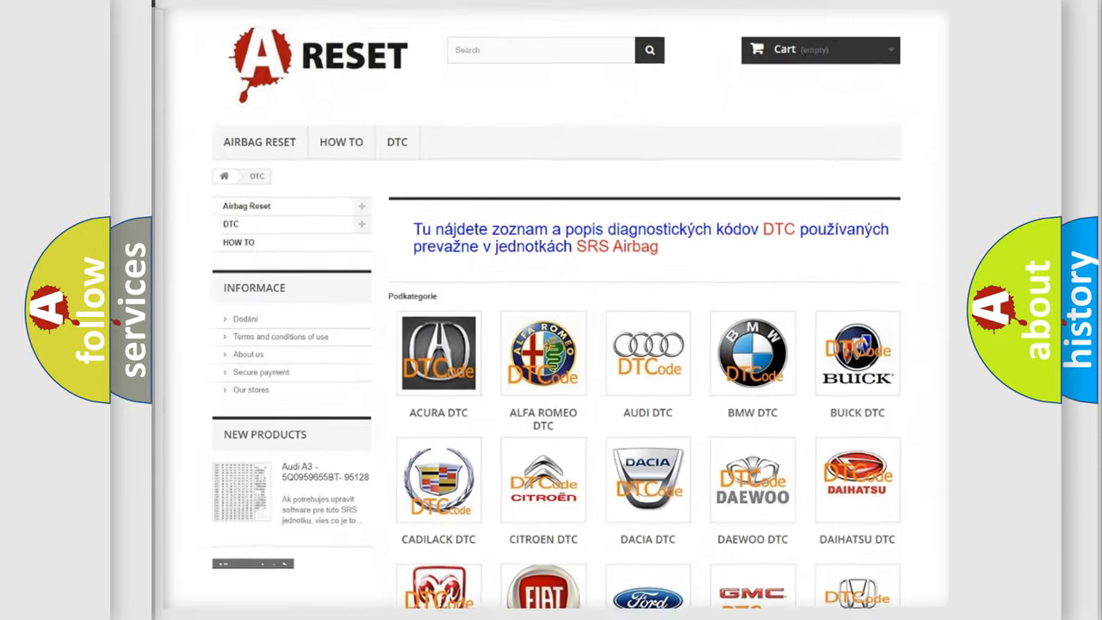
Open the JEEP DTC listing from the brand catalogue and browse its trouble codes (B0001:13, B1387).
scroll("down", 3)
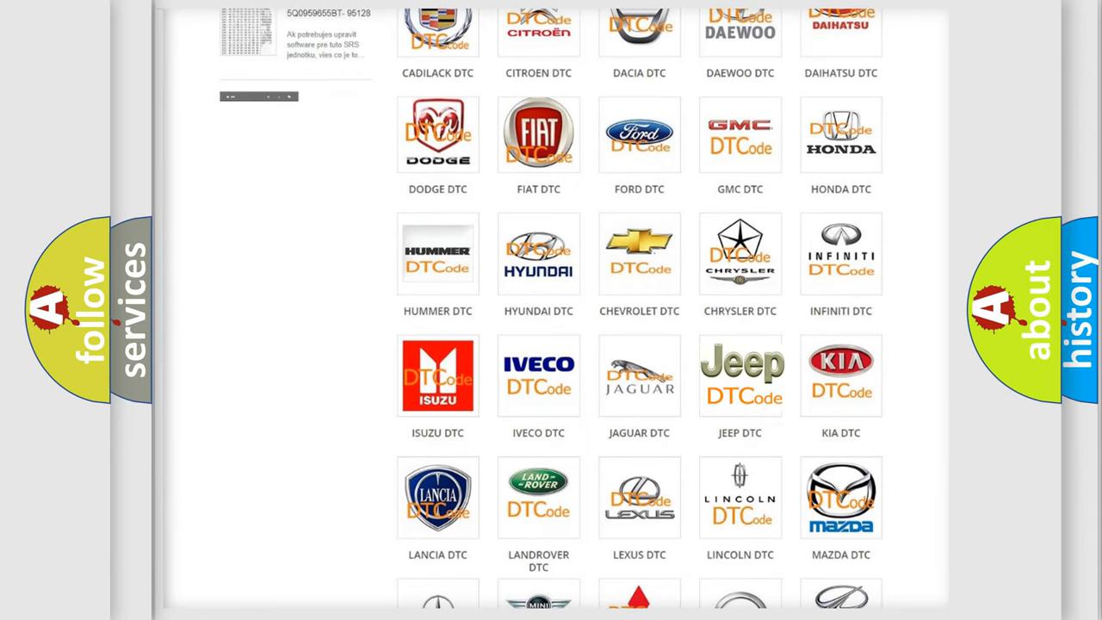
left_click(740, 375)
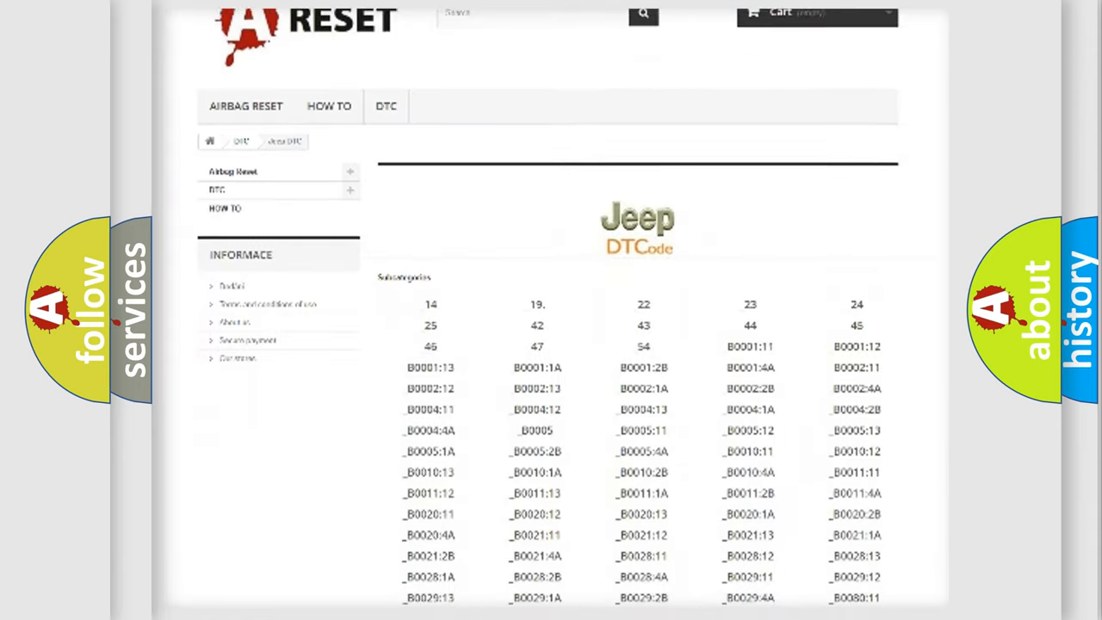
scroll("down", 3)
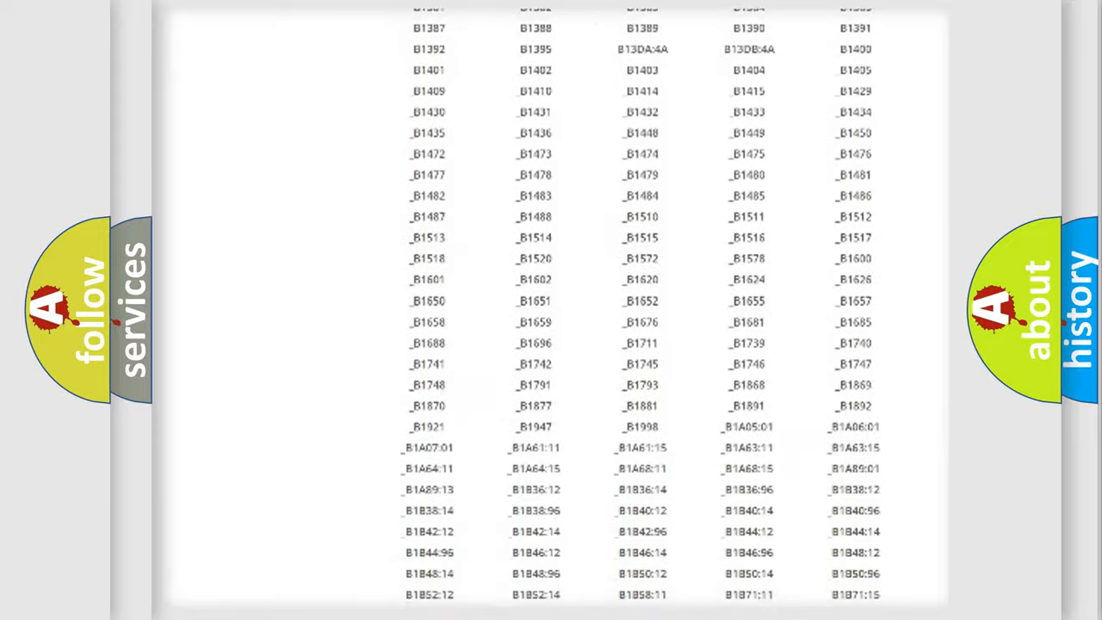